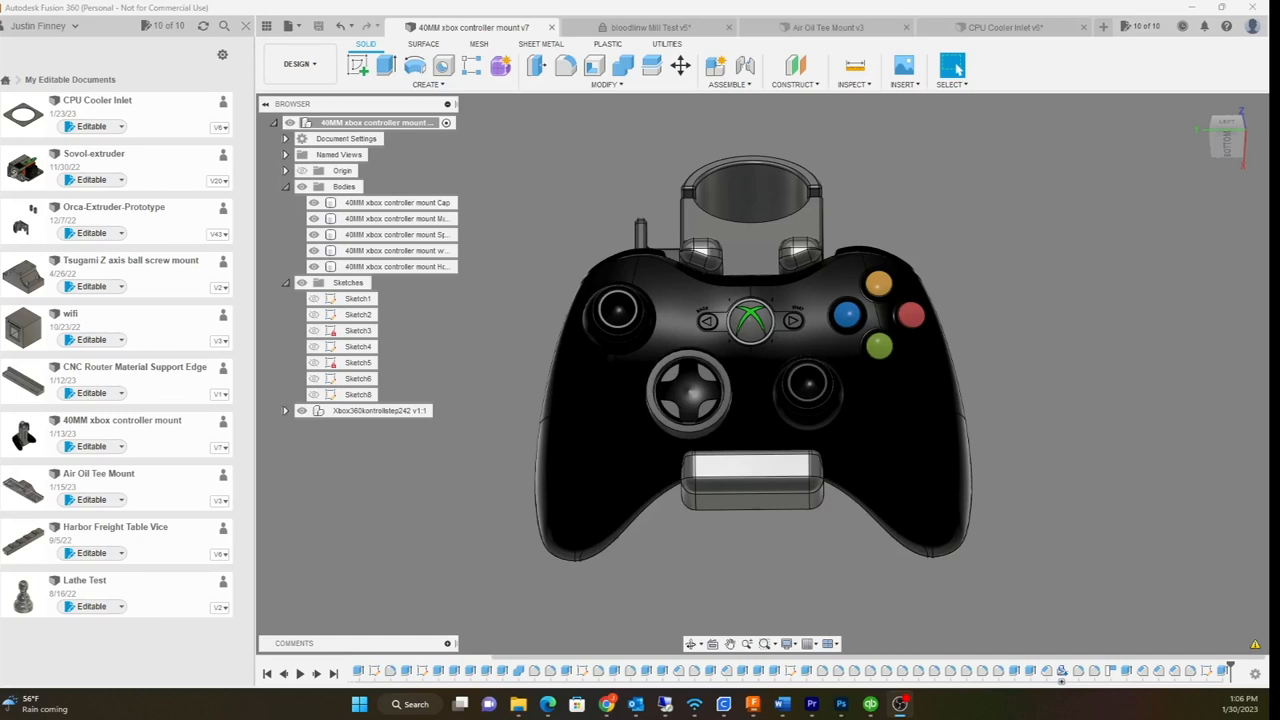
pyautogui.moveTo(1162, 444)
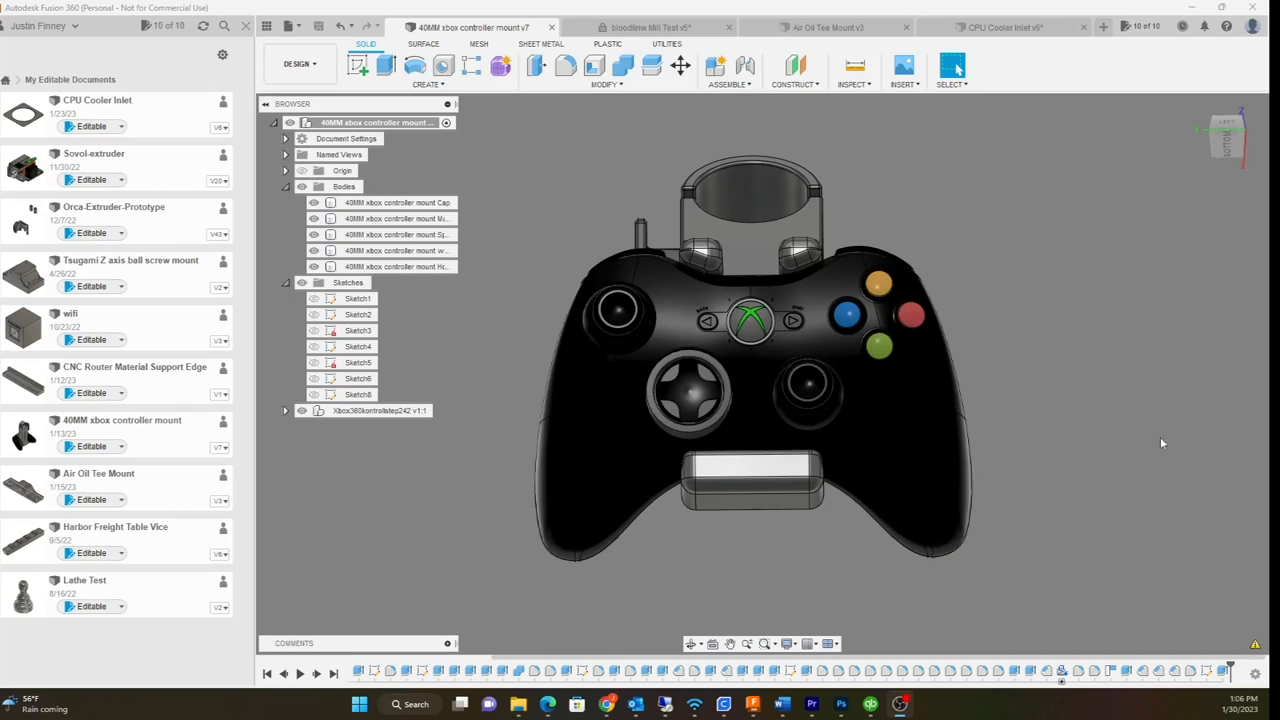
pyautogui.moveTo(1096, 512)
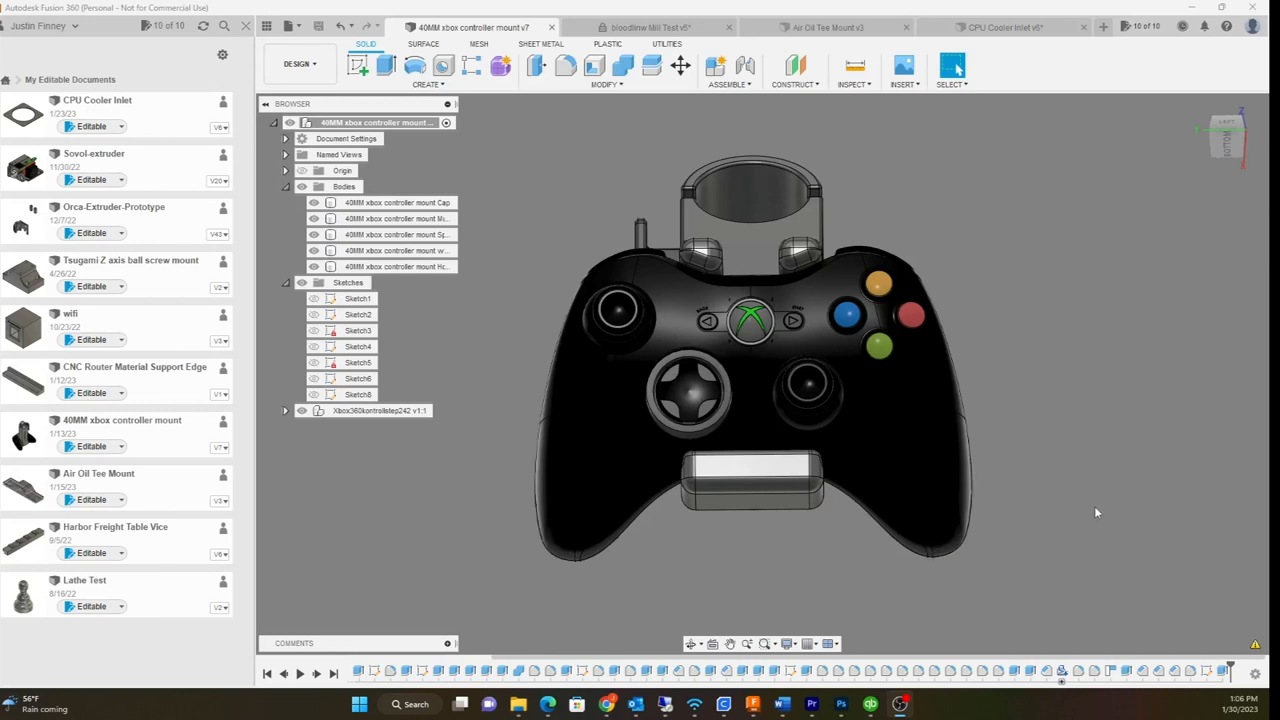
pyautogui.moveTo(1104, 518)
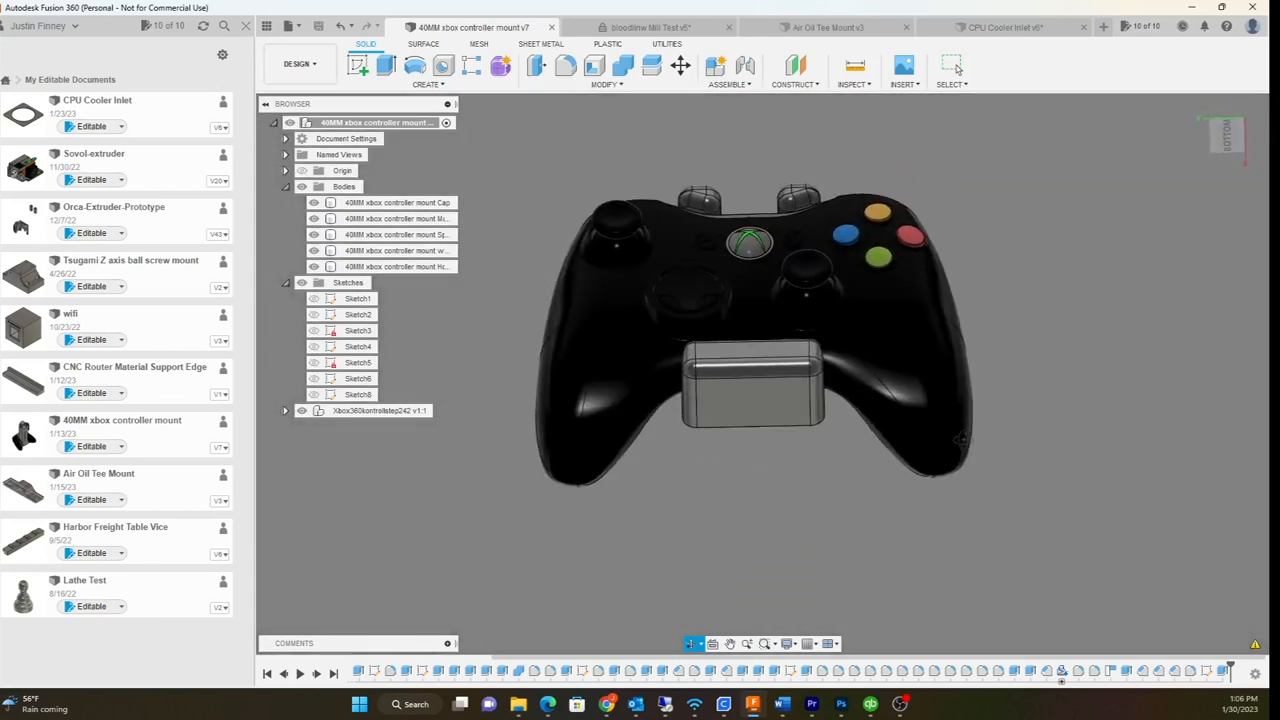
# Orbit the model around to its back, showing the pole clamp, arm and holder prongs.
pyautogui.moveTo(750, 350); pyautogui.dragTo(860, 500)
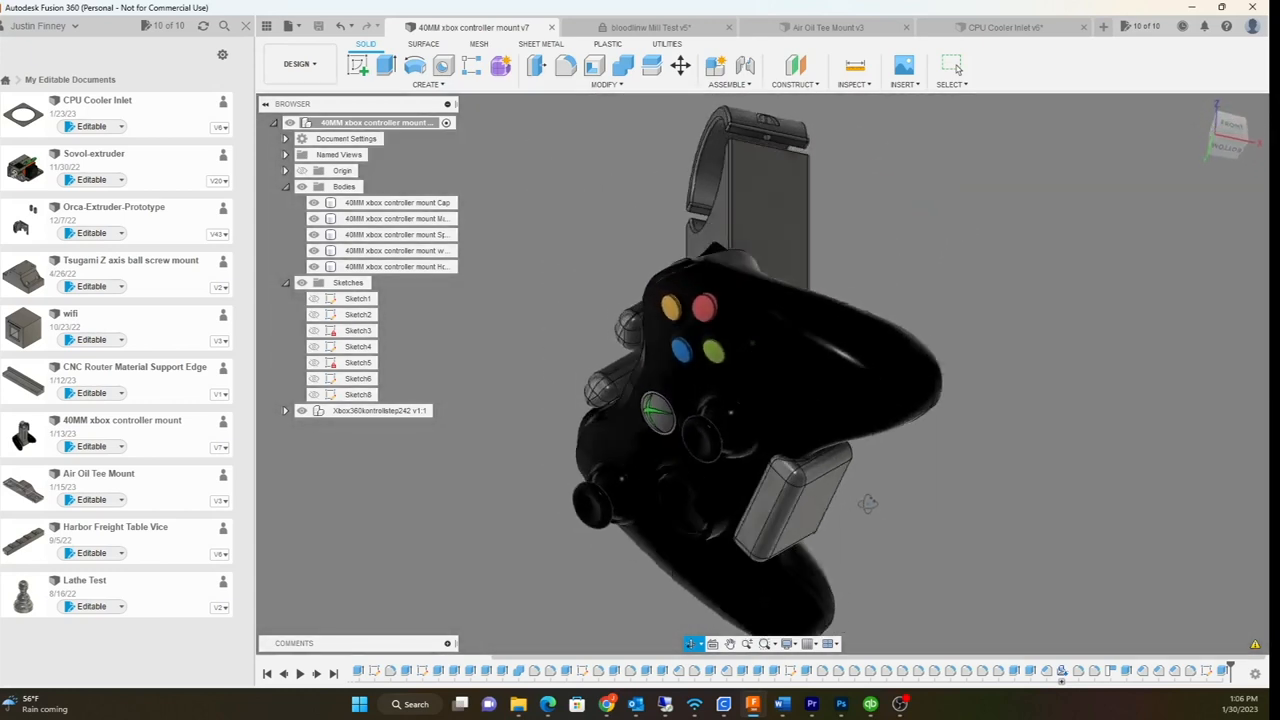
pyautogui.moveTo(868, 504); pyautogui.dragTo(1050, 524)
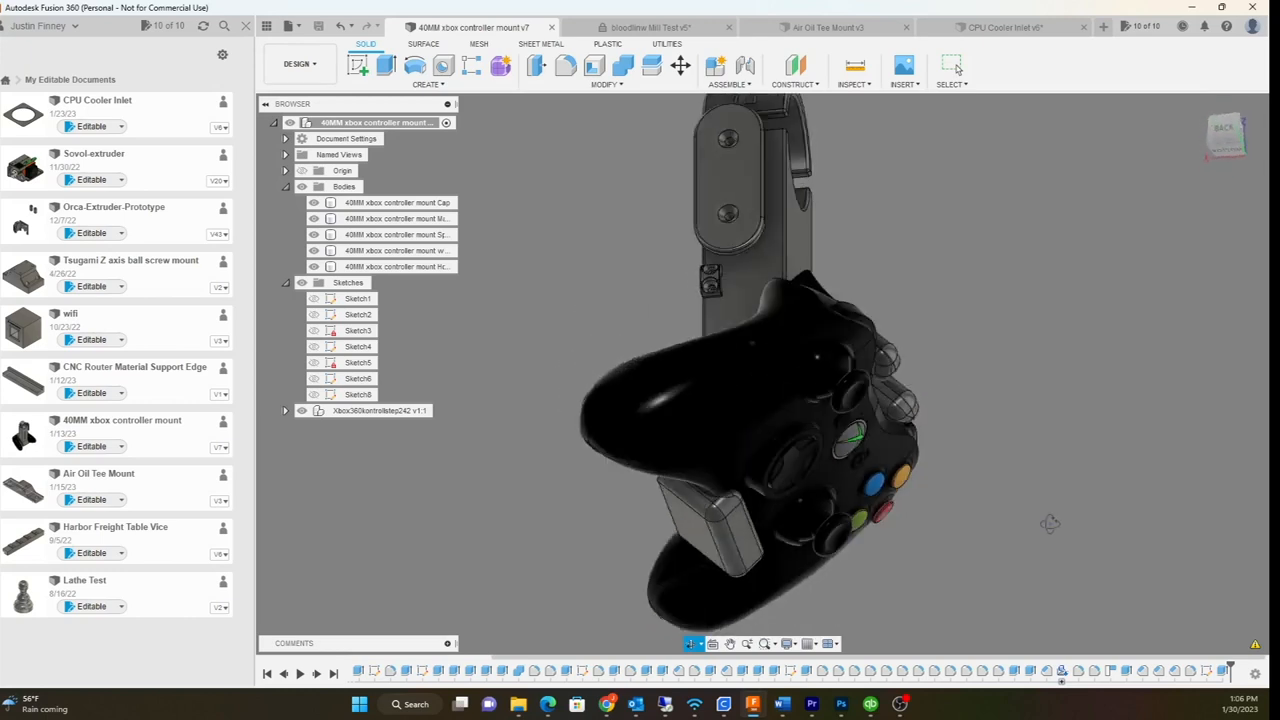
pyautogui.moveTo(800, 400); pyautogui.dragTo(720, 480)
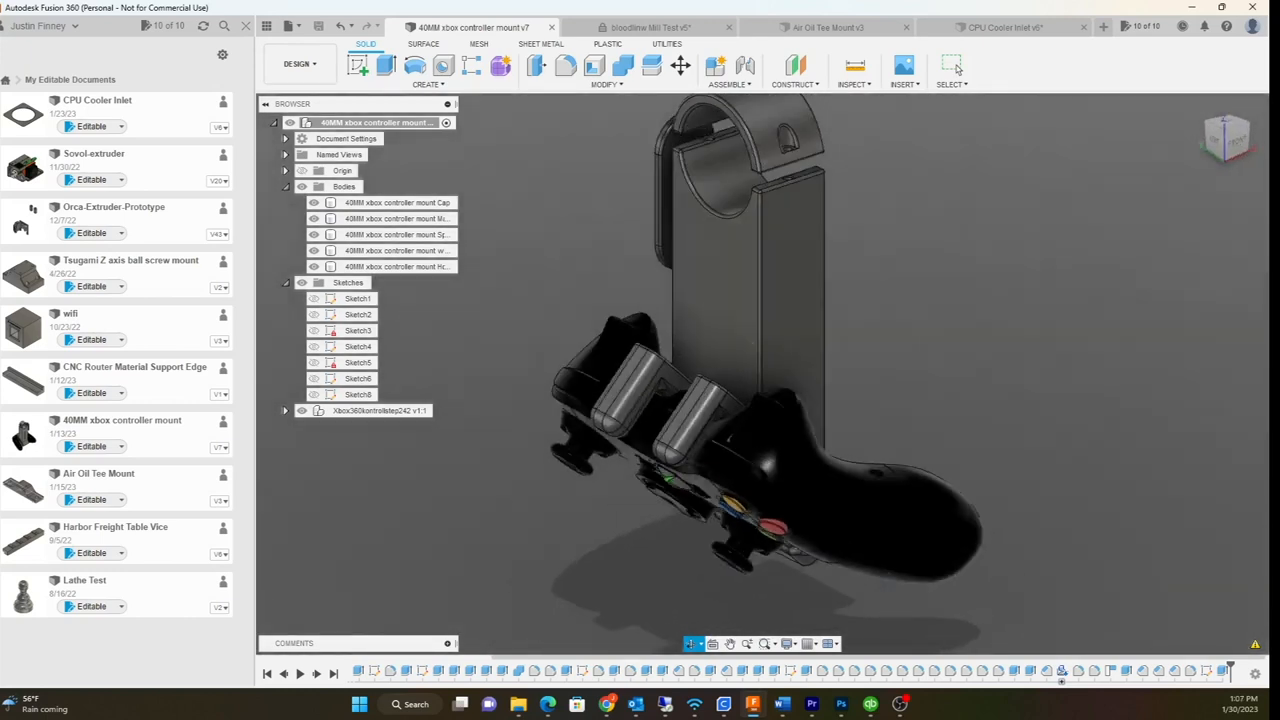